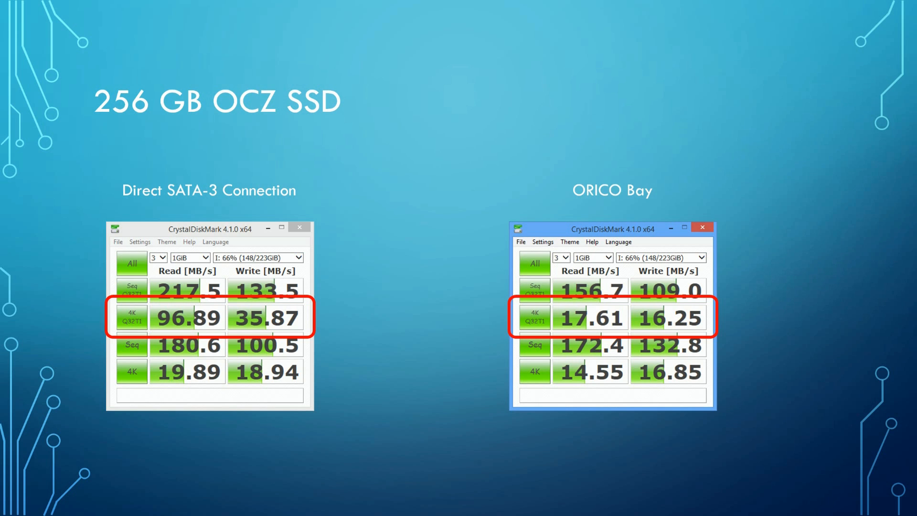
# Advance the slideshow to the ORICO Bay versus cheap SATA-to-USB cable benchmark slide
pyautogui.press('Right')
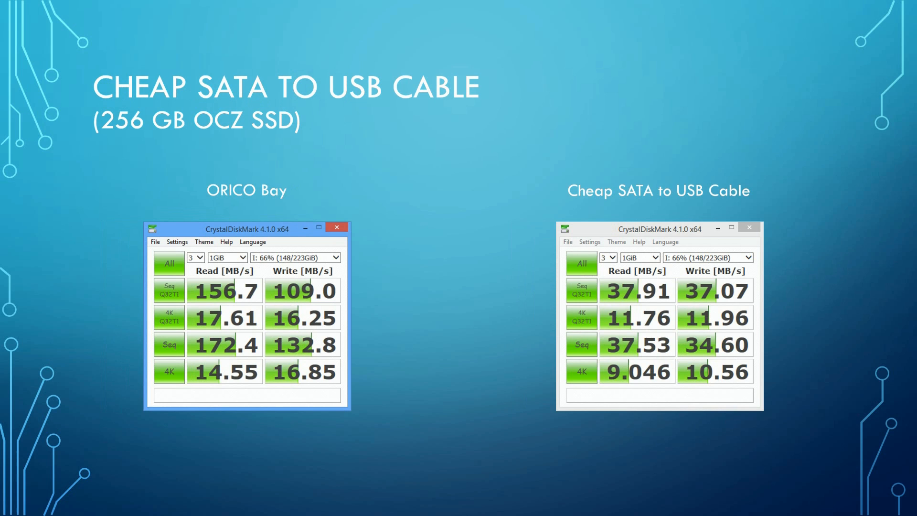